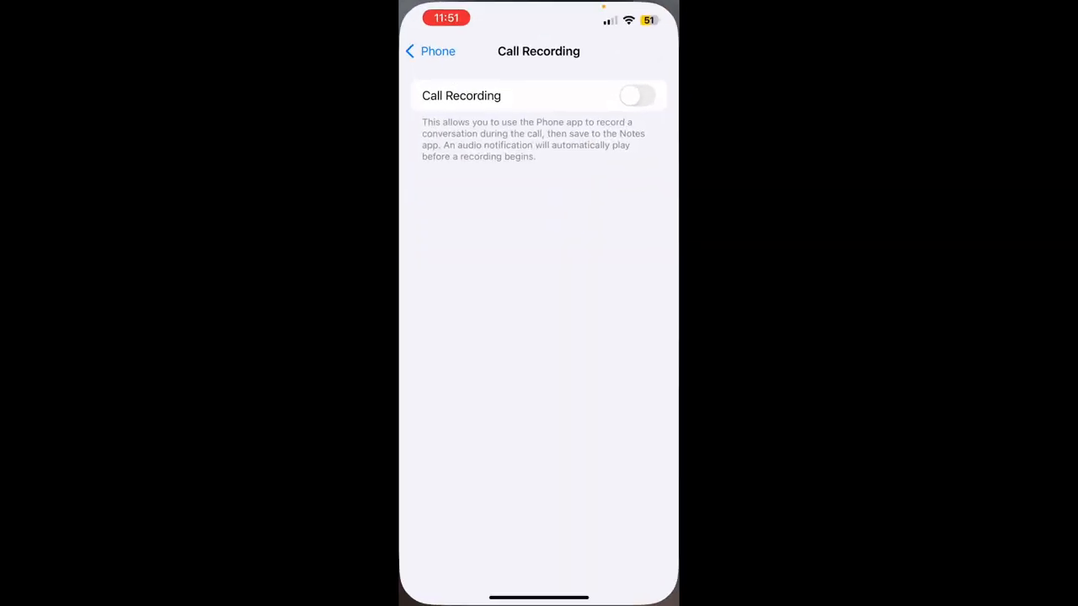
# - Back out of Call Recording to General and open About for the iPhone 14
pyautogui.click(429, 52)
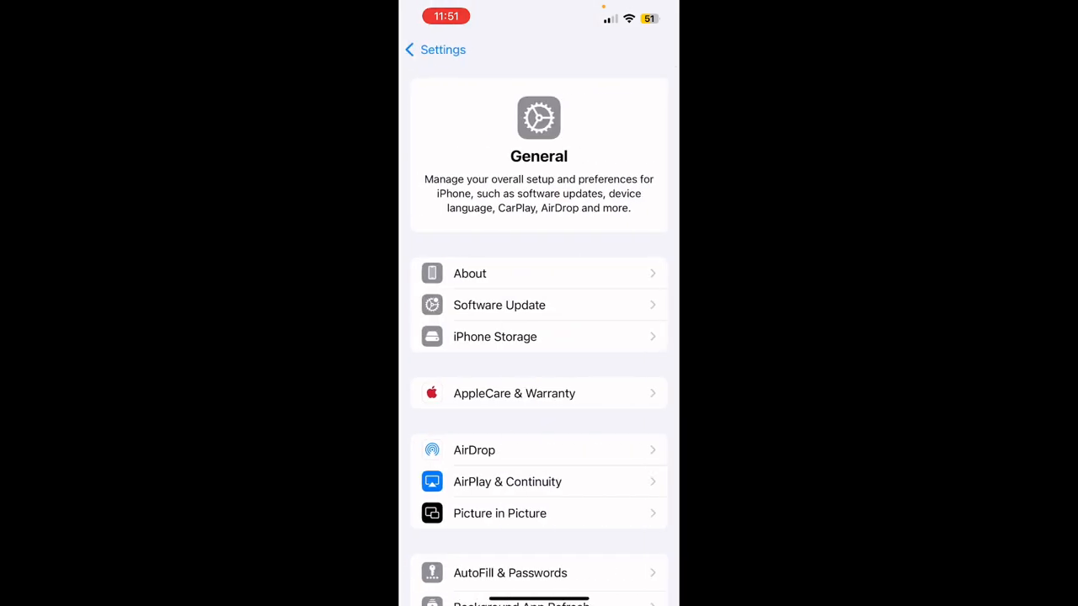
pyautogui.click(538, 273)
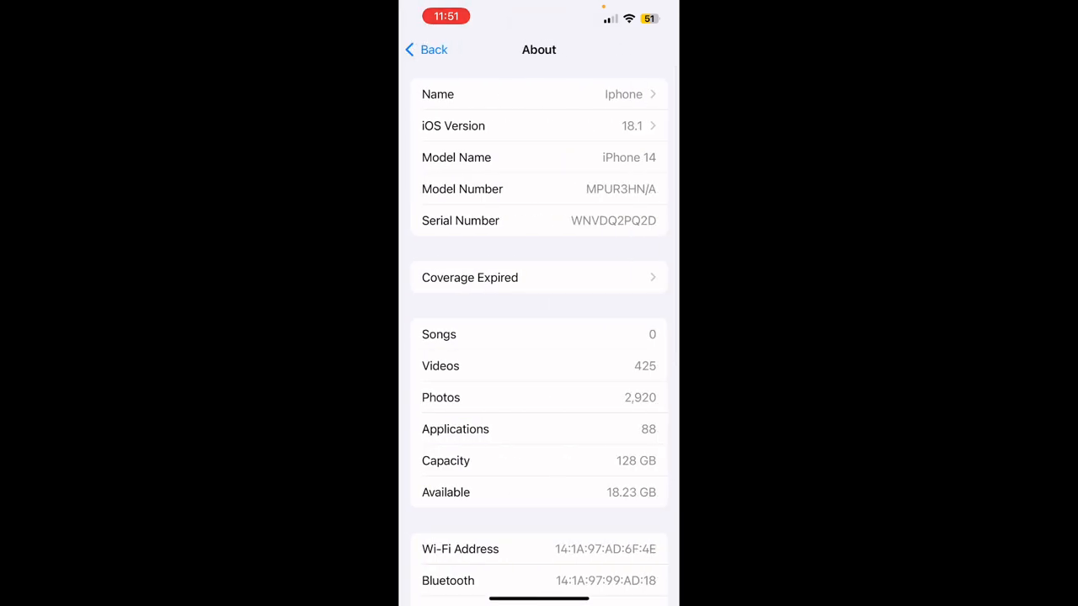
# - Open iOS Version to view build details for iOS 18.1 beta (22B5054e)
pyautogui.click(540, 126)
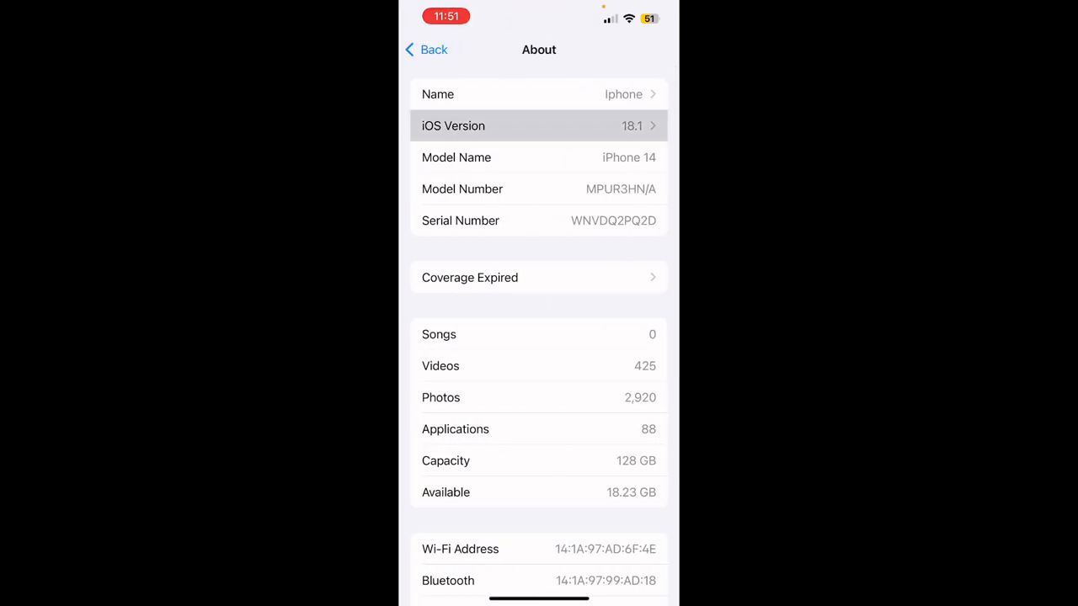
pyautogui.click(539, 125)
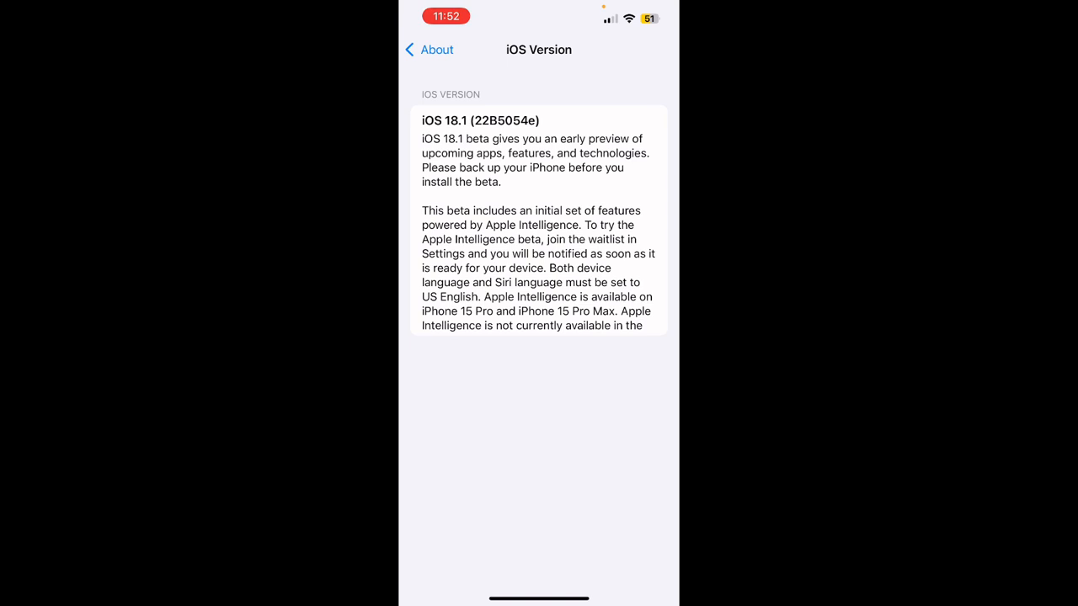
# - Return from iOS version details to General and open Software Update for beta options
pyautogui.click(429, 49)
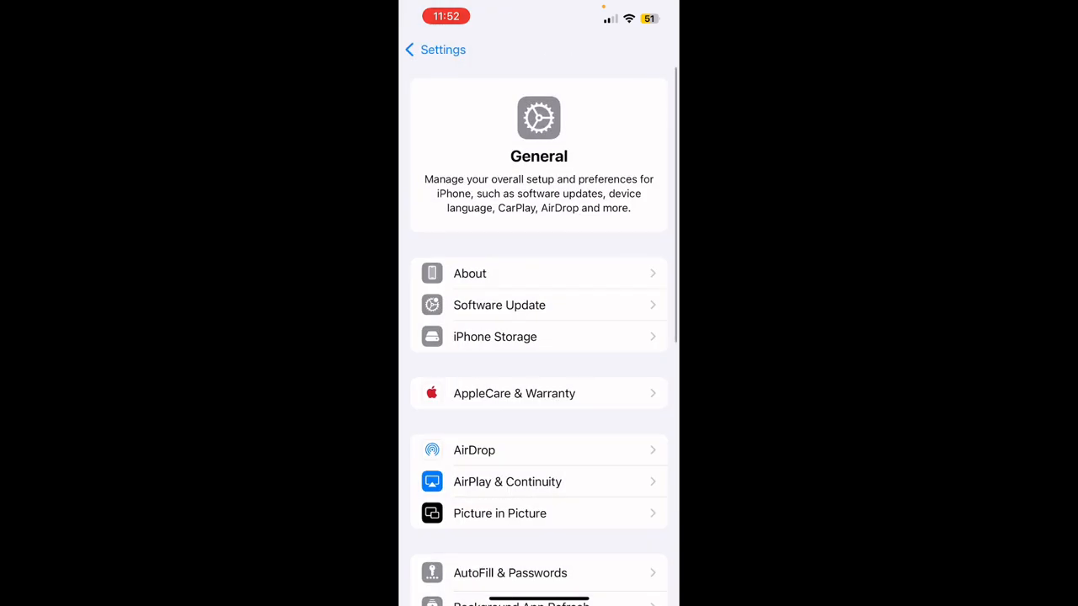
pyautogui.click(499, 305)
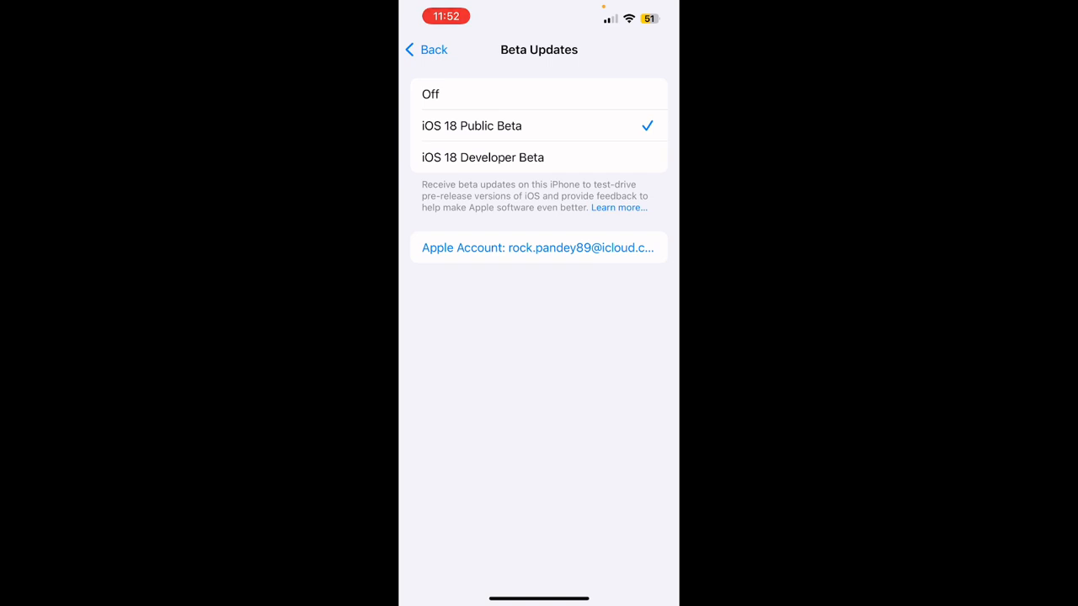
# - Back out from Beta Updates through Software Update to the main Settings list
pyautogui.click(427, 50)
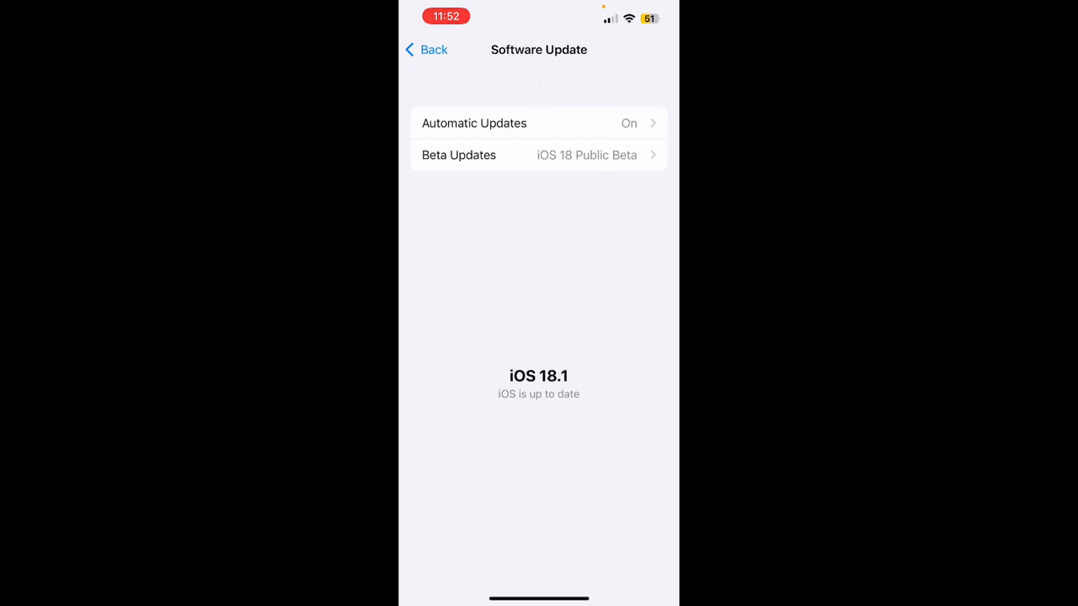
pyautogui.click(426, 50)
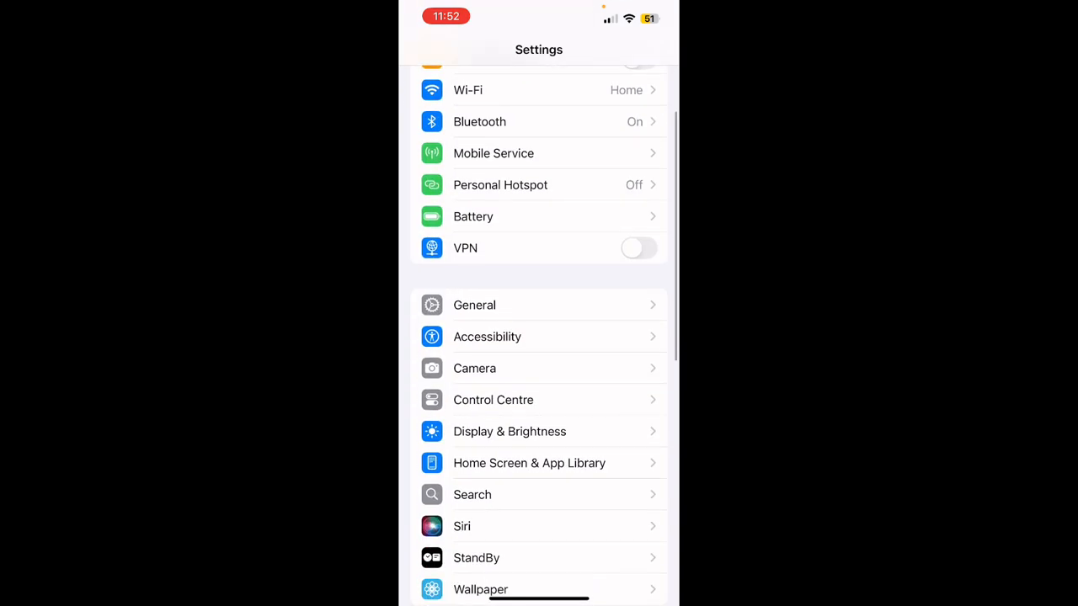
# - Open Apps, search 'P' for the Phone app, and scroll to Call Recording
pyautogui.scroll(-3)
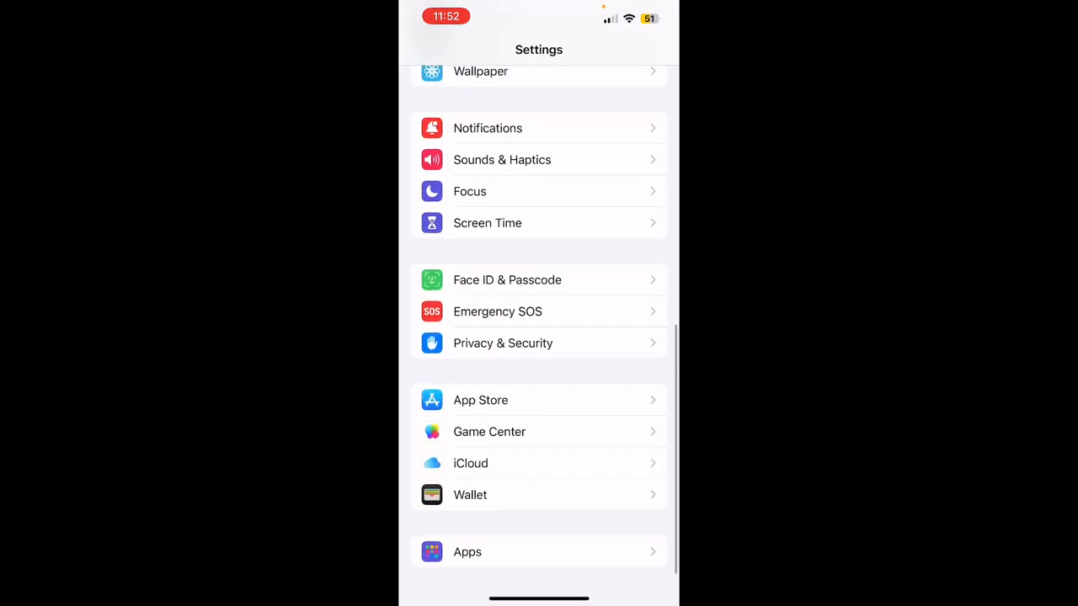
pyautogui.click(467, 552)
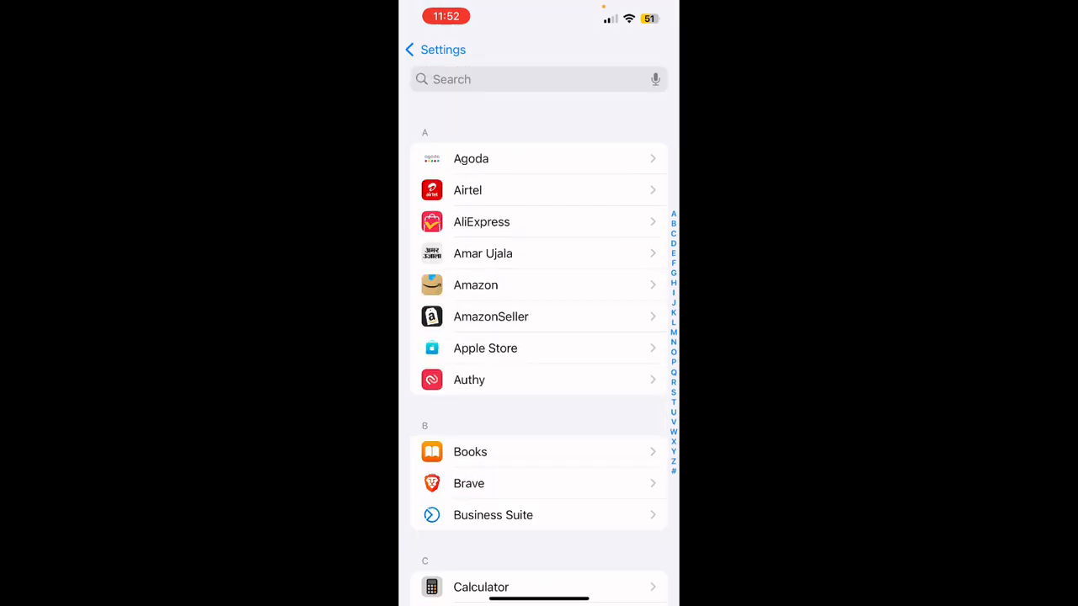
pyautogui.write('P')
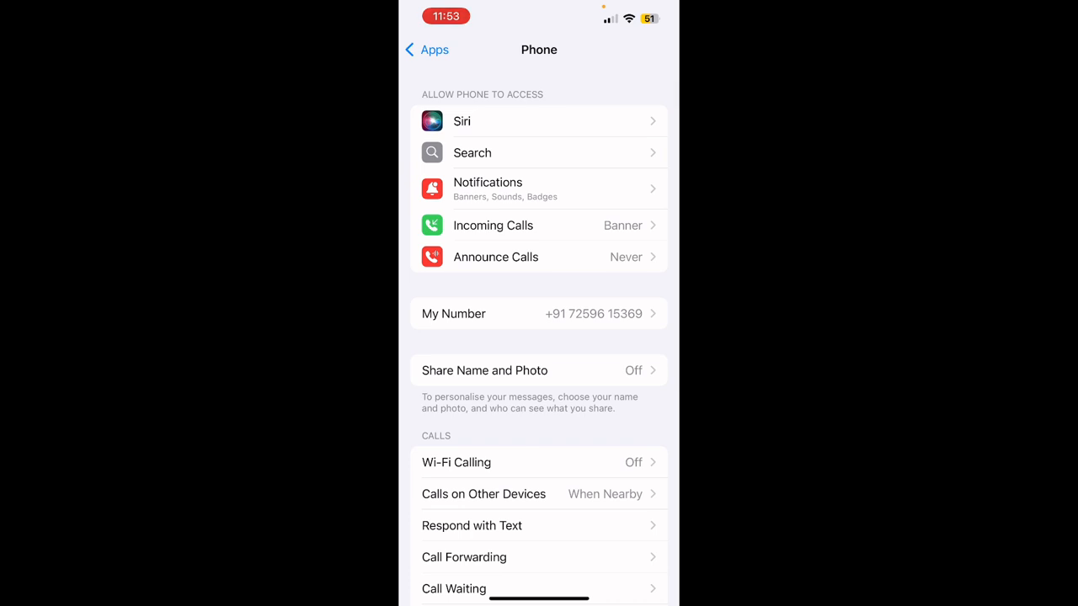
pyautogui.scroll(-3)
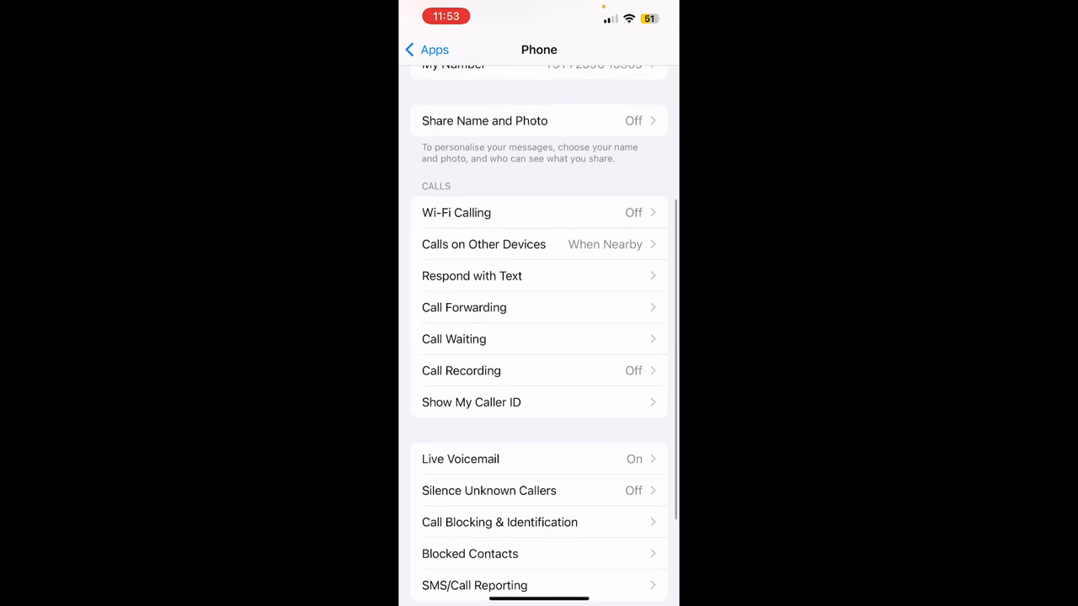
# - Enable Call Recording, then back out through Phone and Apps to main Settings
pyautogui.click(461, 371)
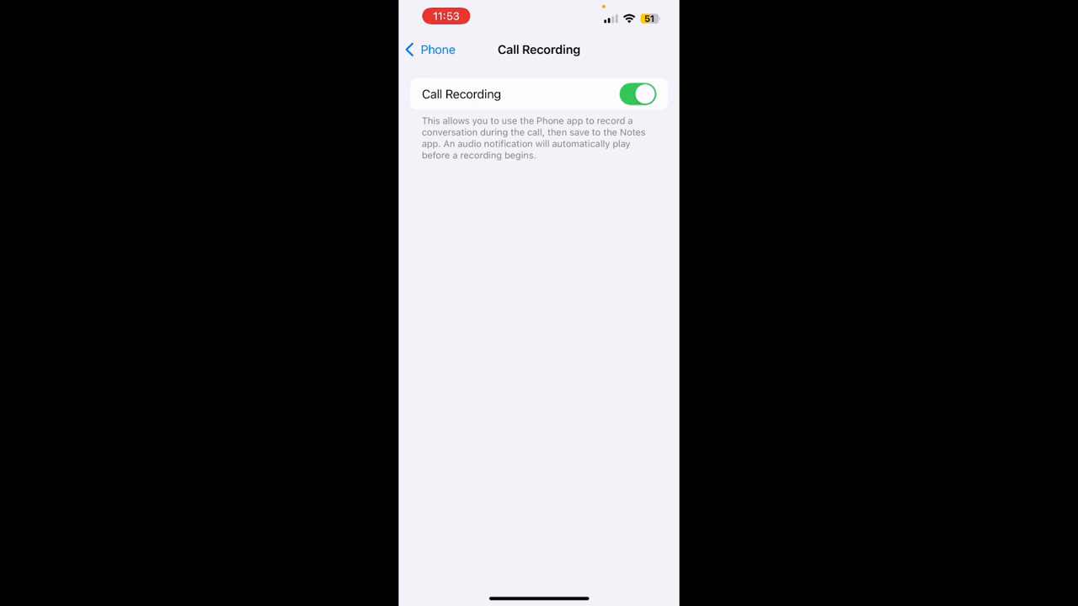
pyautogui.click(430, 49)
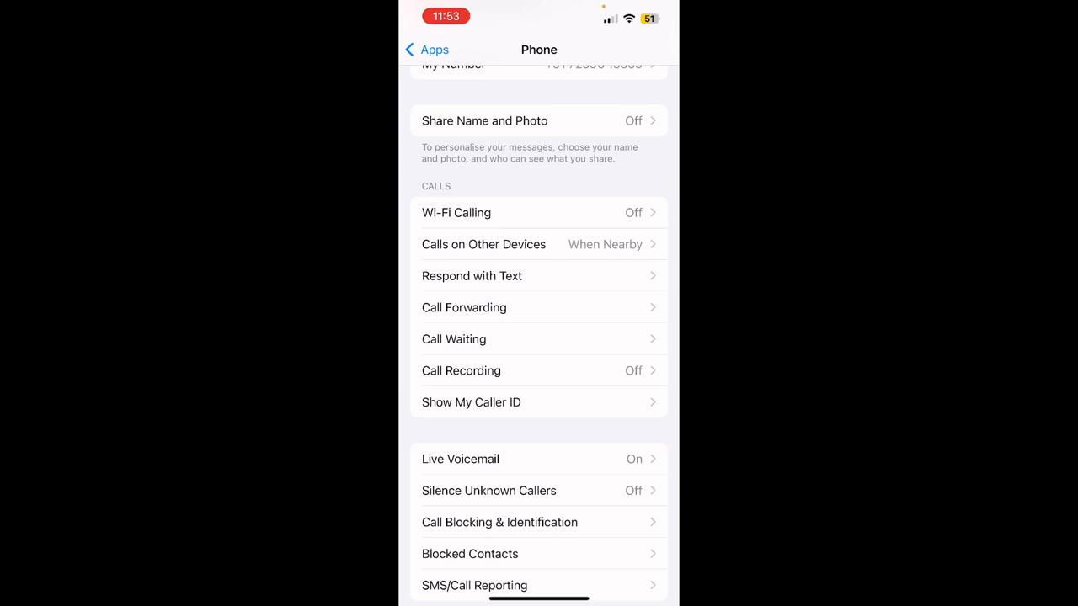
pyautogui.click(426, 49)
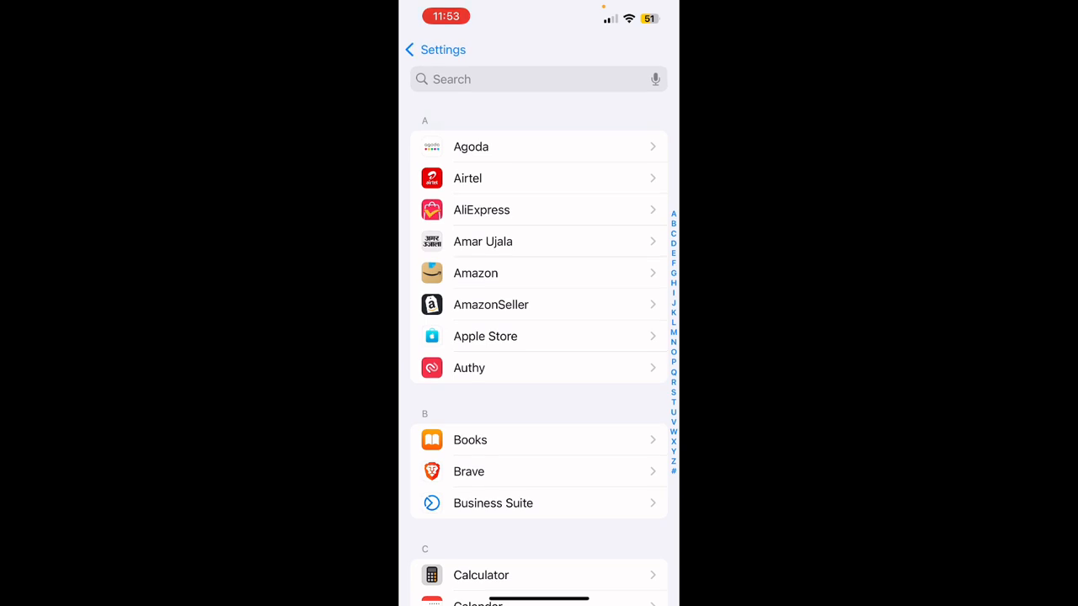
pyautogui.click(435, 50)
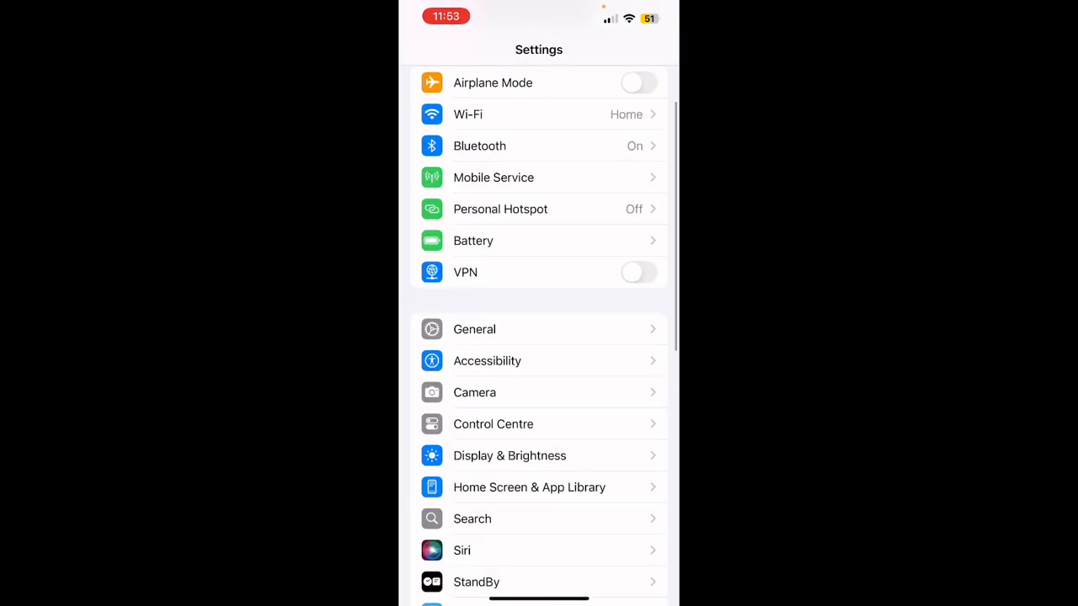
pyautogui.scroll(-3)
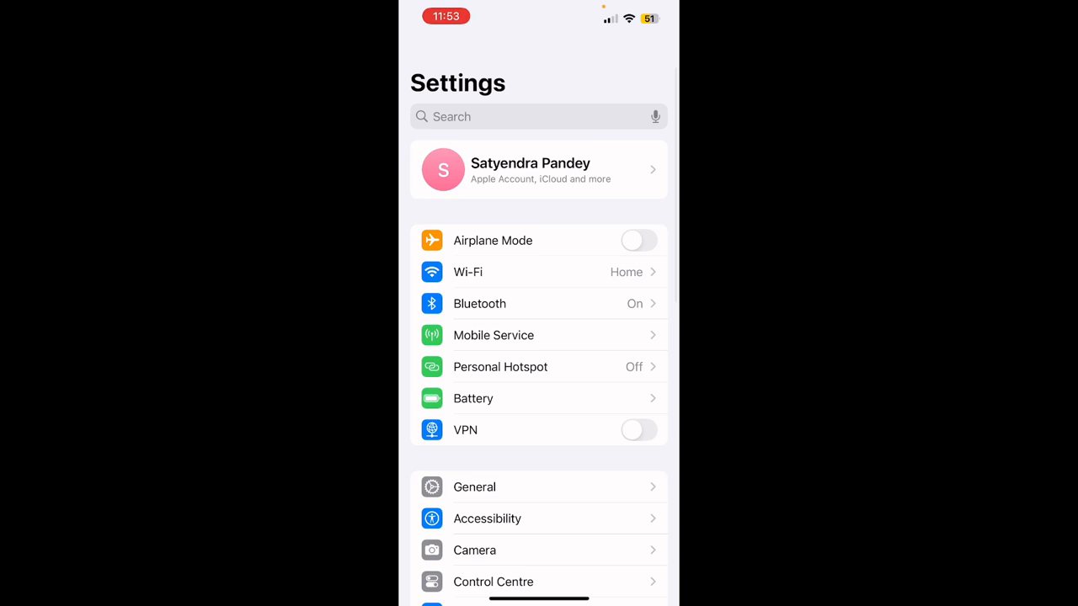